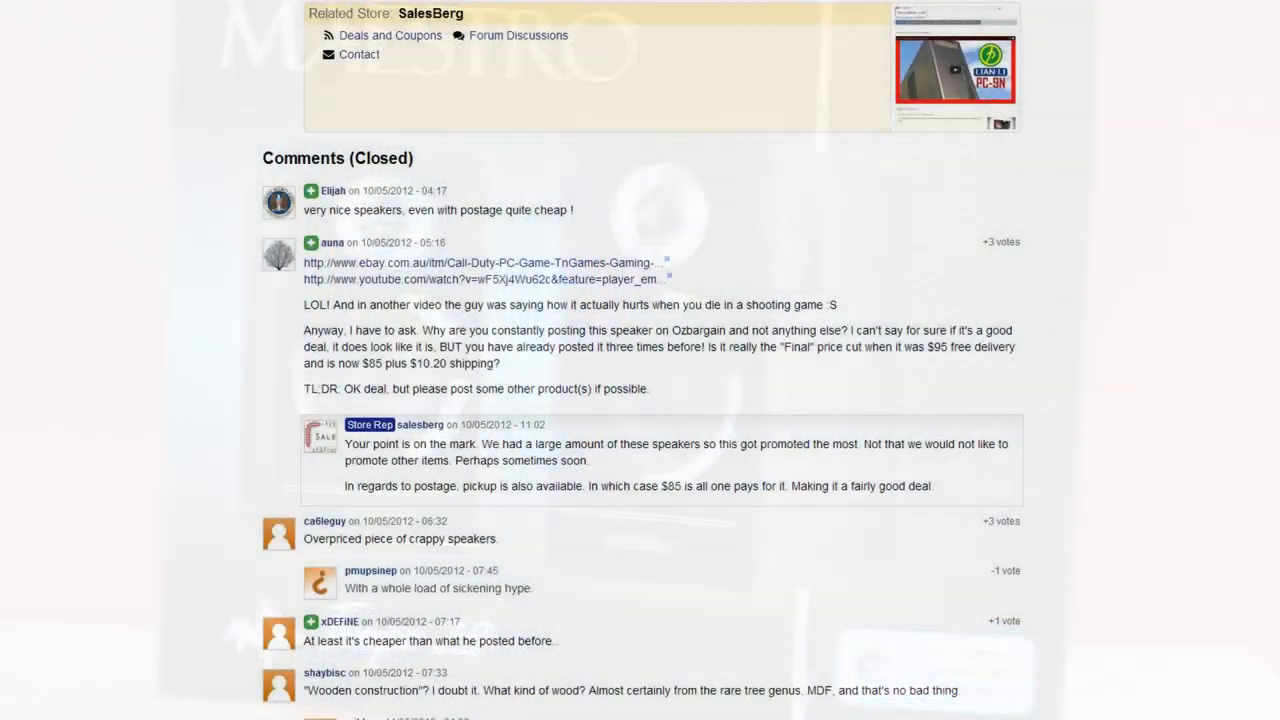
scroll(down, 3)
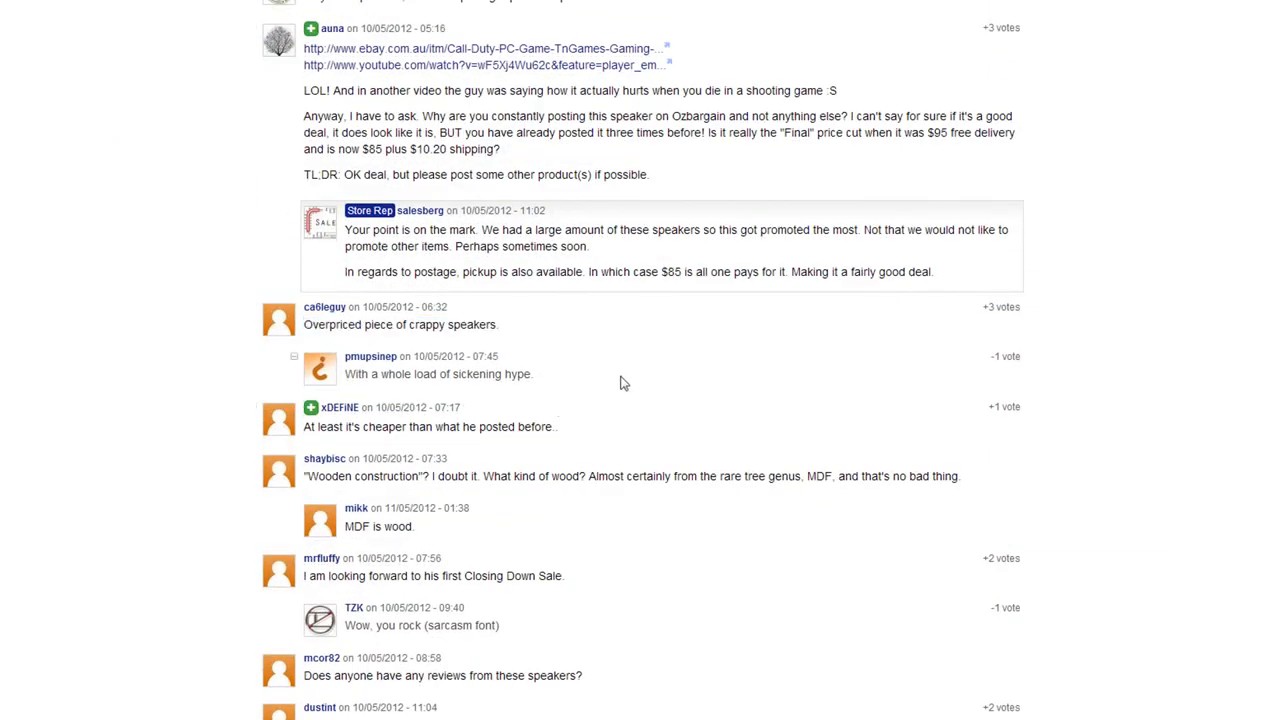
scroll(down, 3)
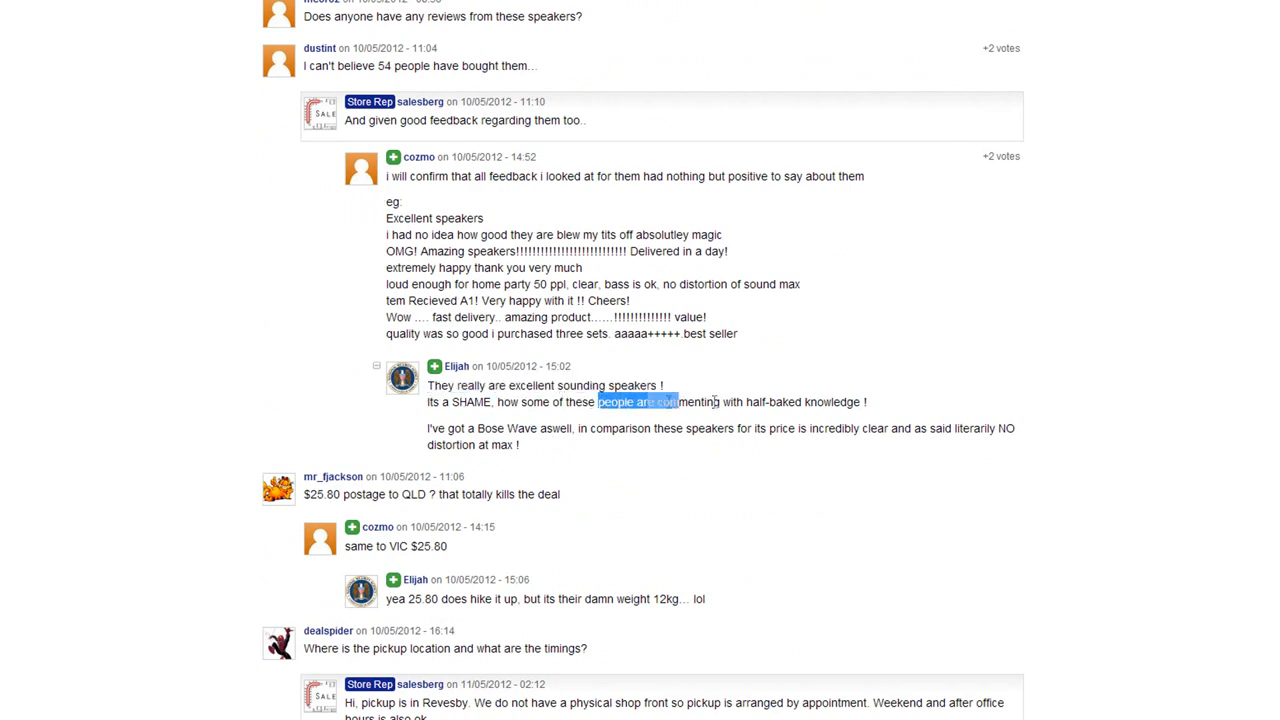
scroll(down, 3)
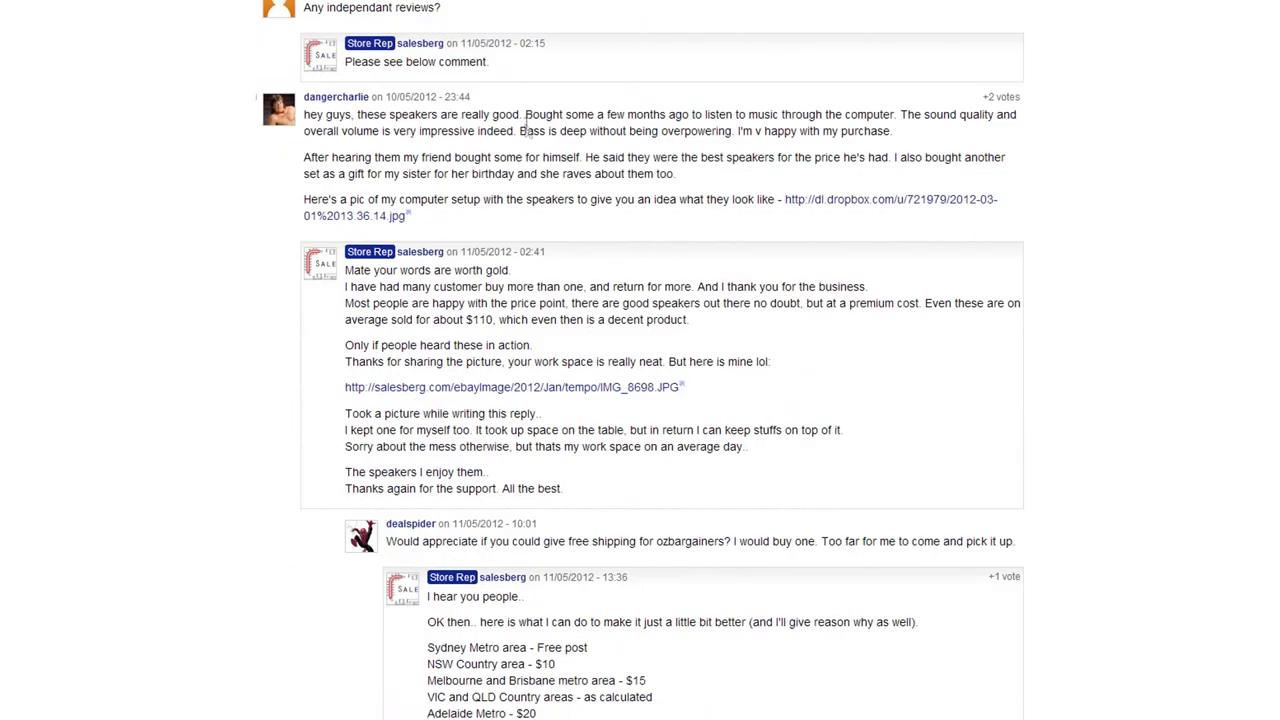